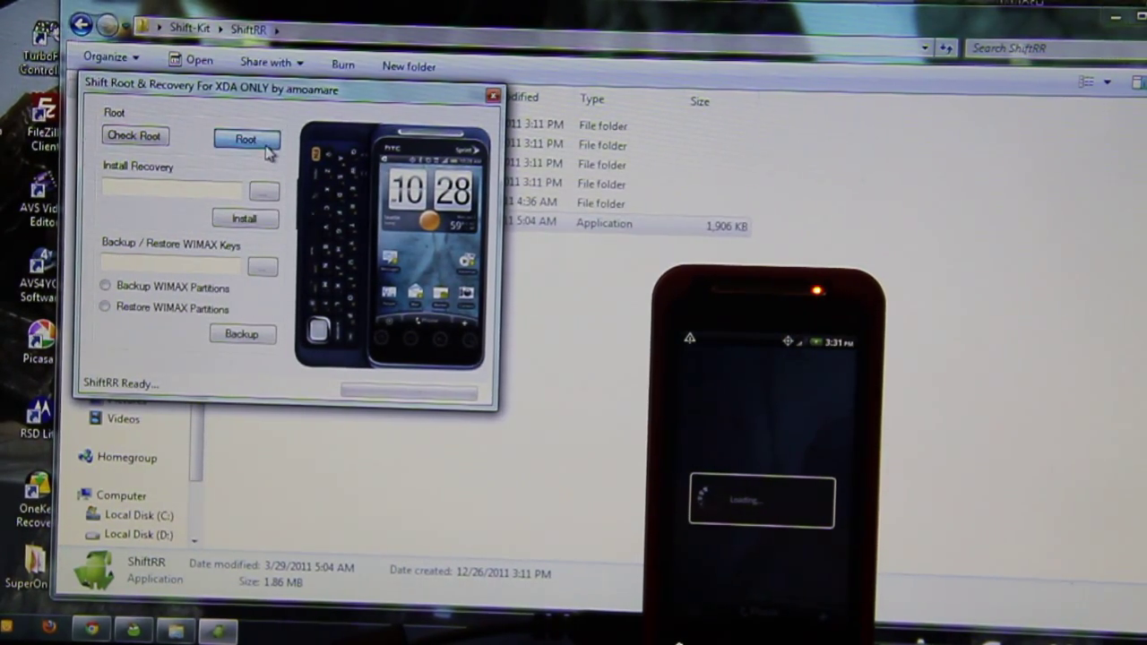
# - Root the phone, confirming ENG HBoot is already installed, until Root Success appears
pyautogui.click(246, 139)
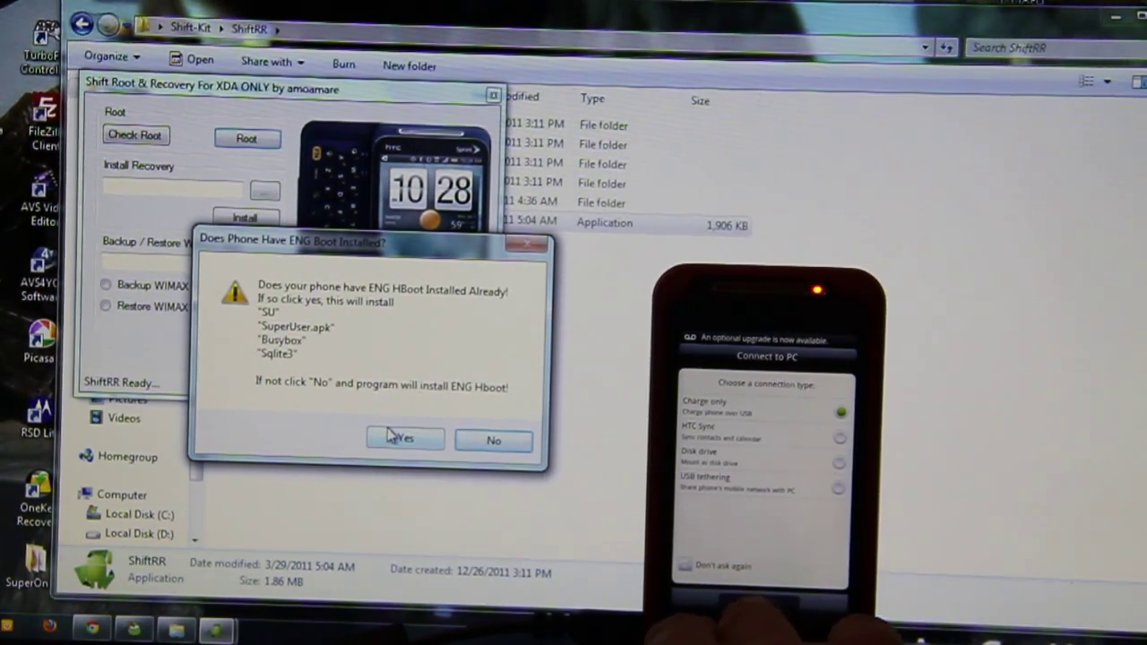
pyautogui.click(400, 439)
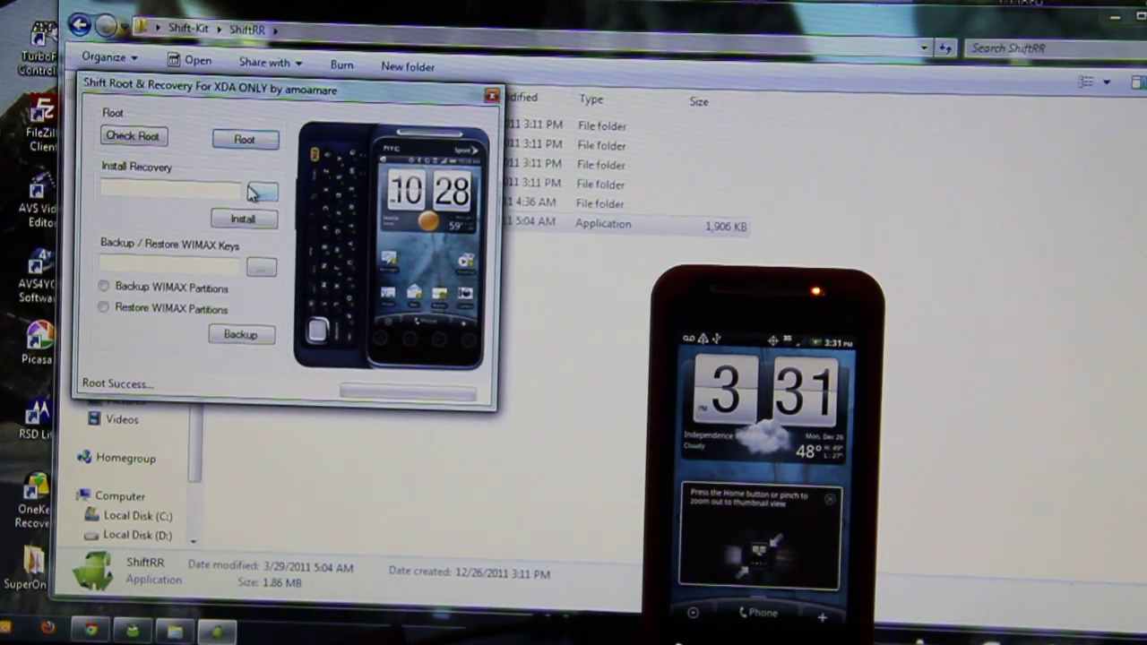
# - Choose Backup WIMAX Partitions and save the keys file as 'wimax' in Dropbox
pyautogui.click(103, 286)
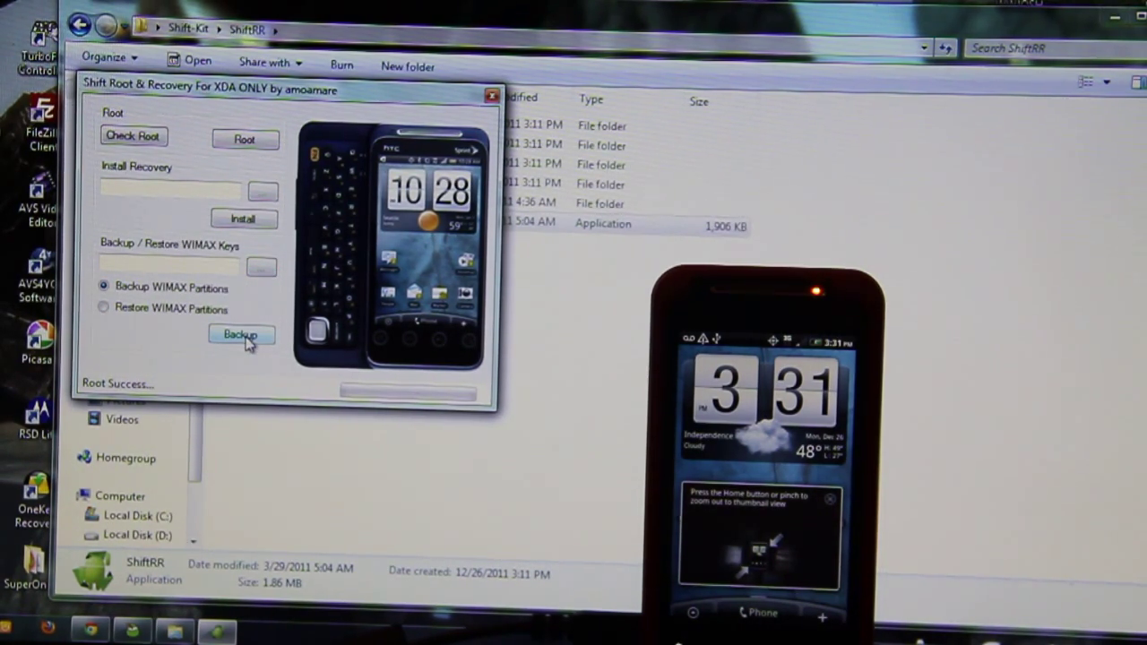
pyautogui.click(241, 335)
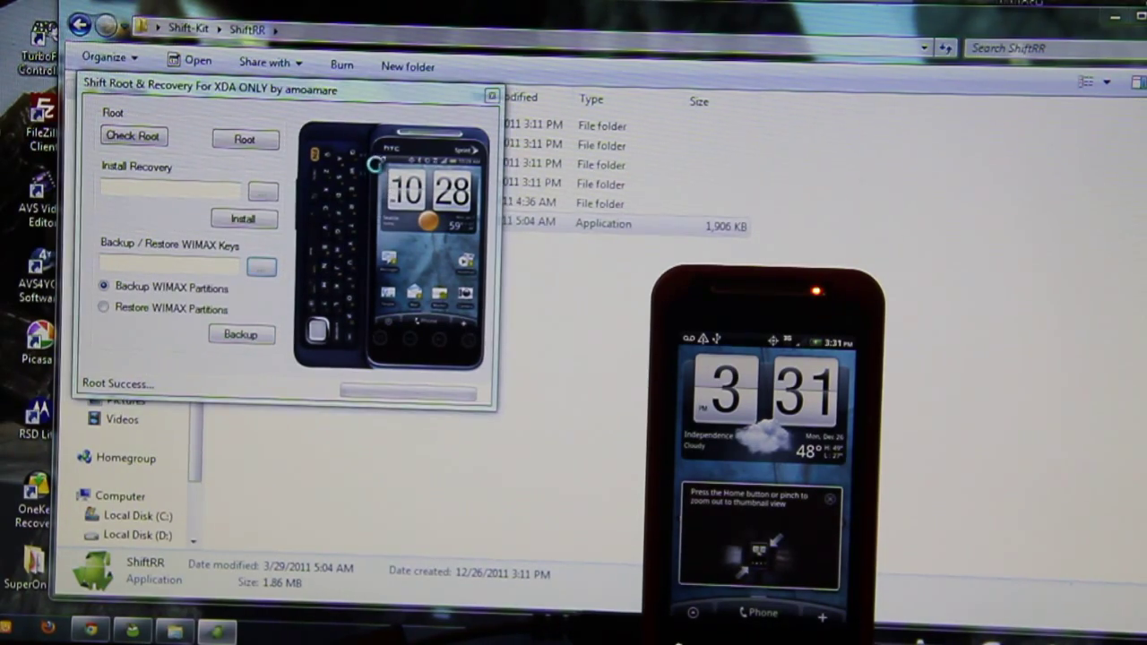
pyautogui.click(242, 333)
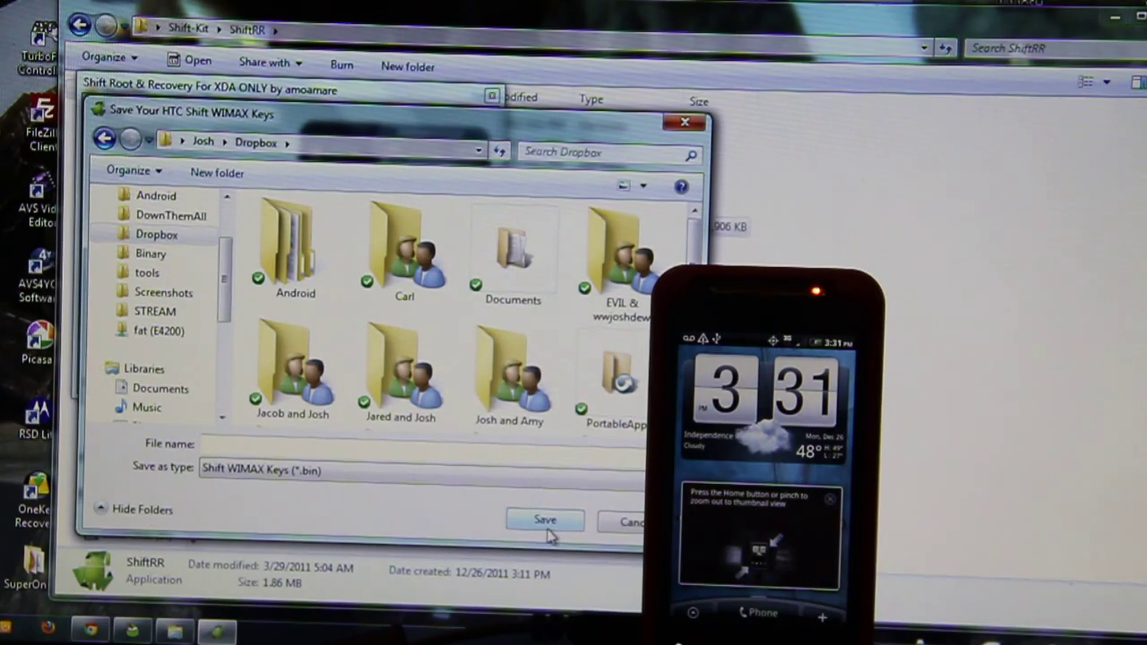
pyautogui.click(304, 443)
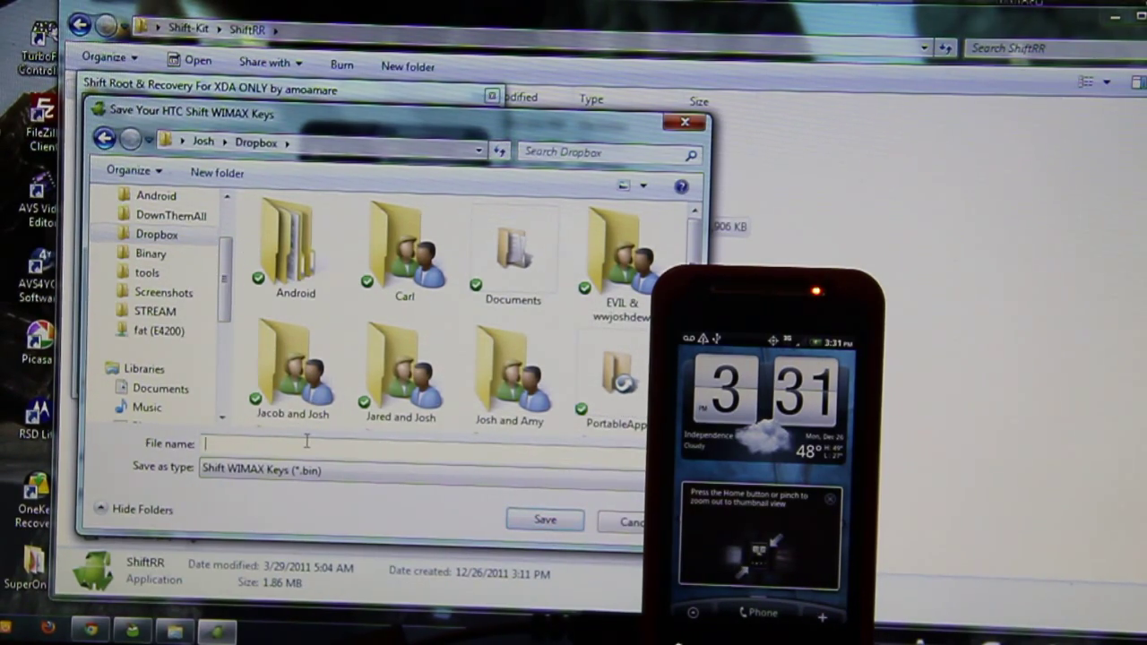
pyautogui.write('wimax')
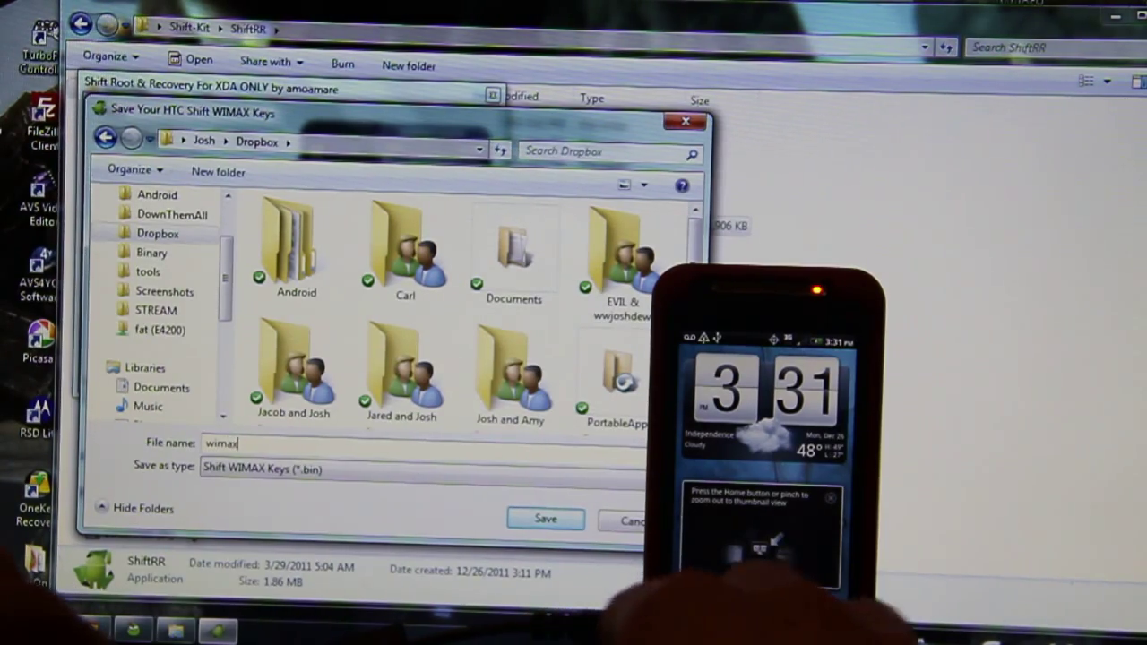
pyautogui.click(544, 520)
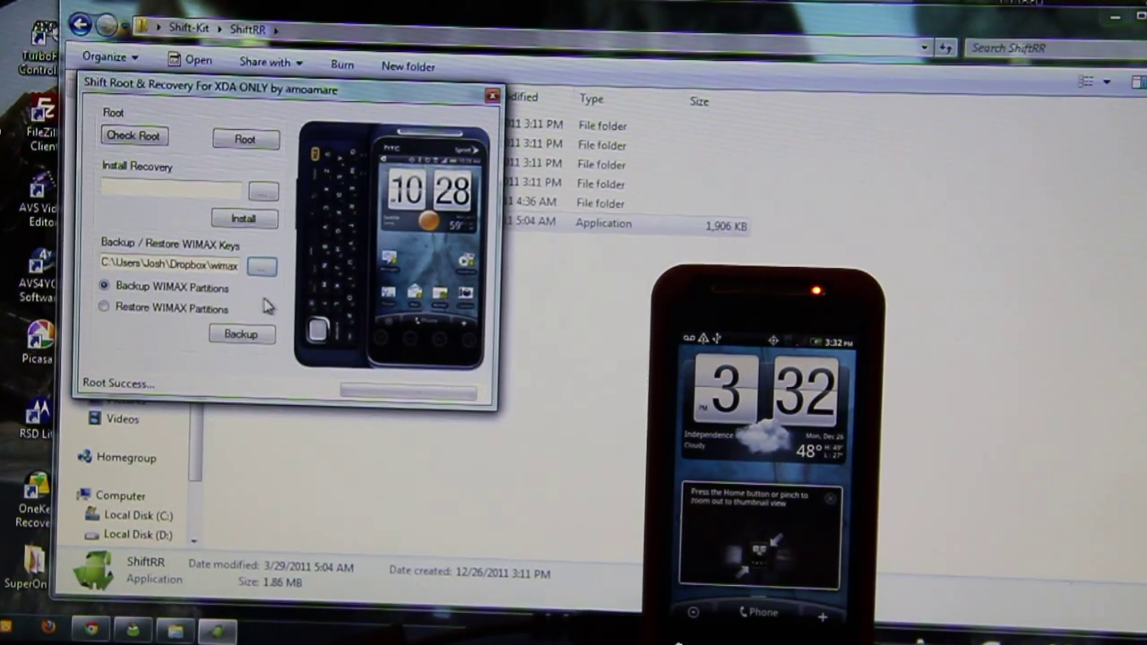
# - Run the WiMAX partition backup and dismiss the success message
pyautogui.click(241, 333)
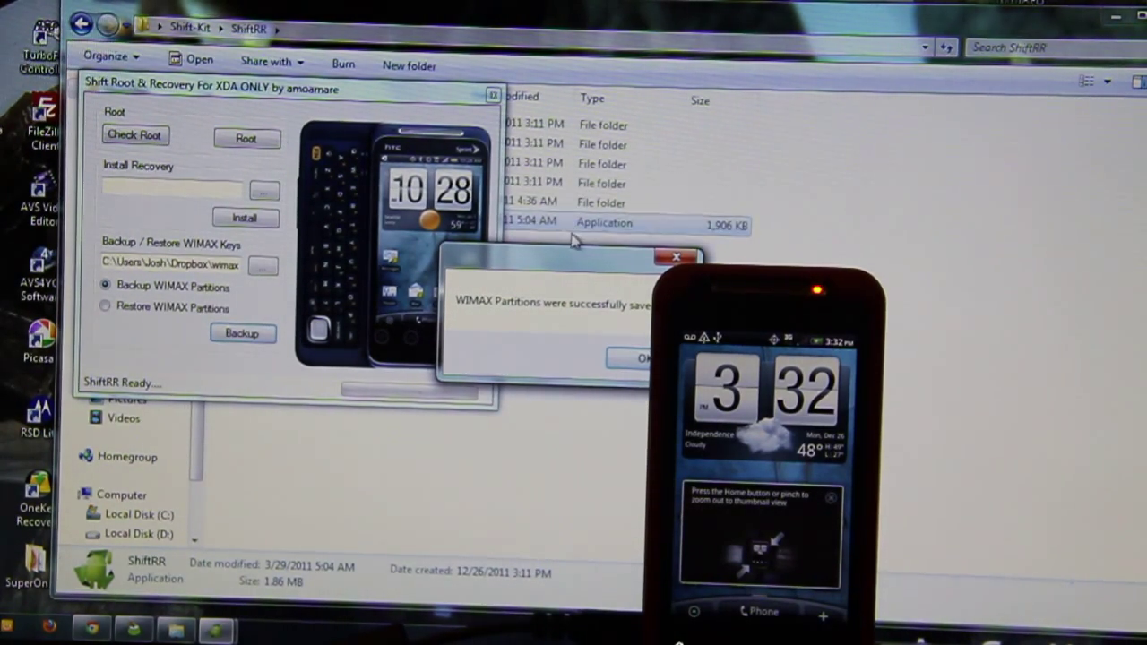
pyautogui.click(641, 357)
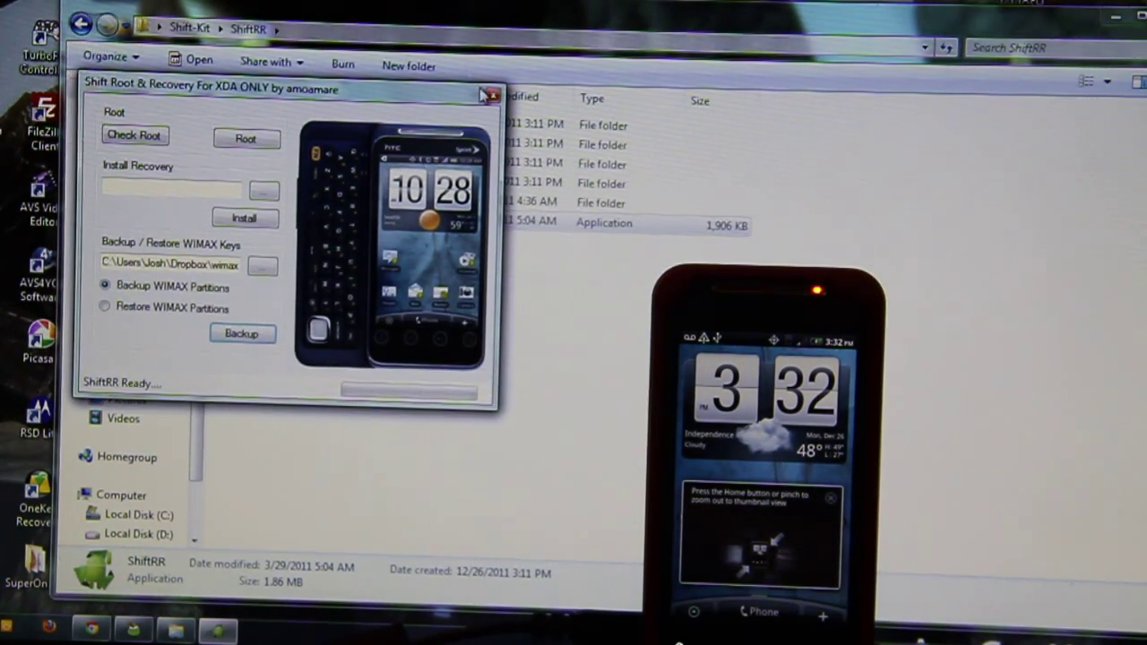
# - Close ShiftRR, check the recovery folder's clockwork image, and relaunch ShiftRR.exe
pyautogui.click(489, 95)
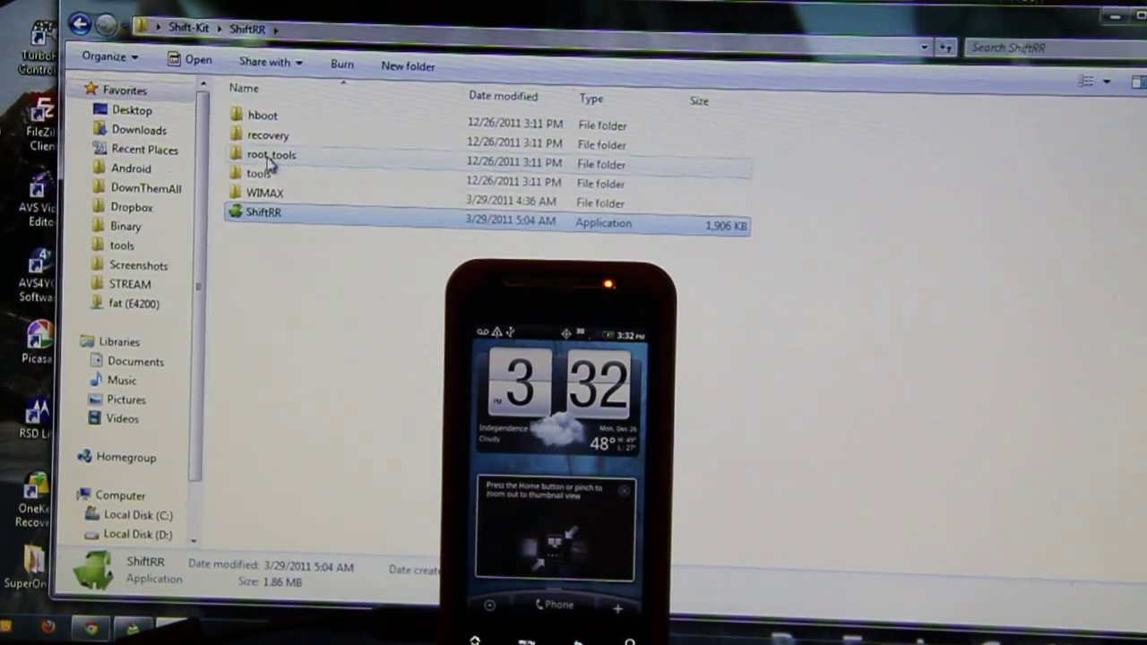
pyautogui.doubleClick(268, 135)
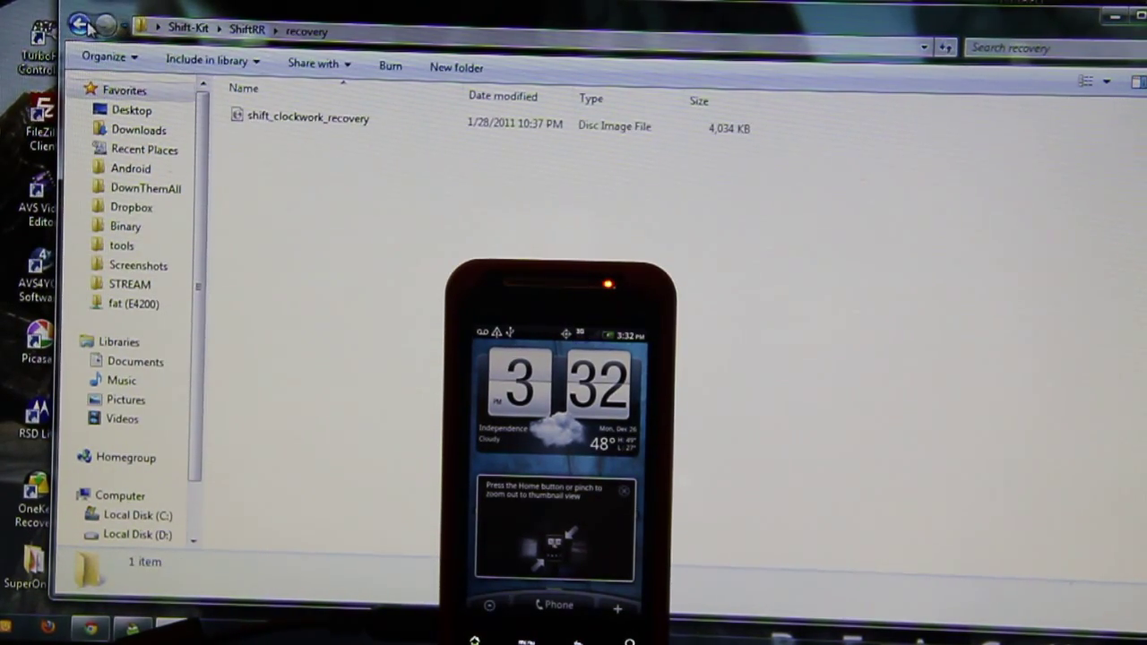
pyautogui.click(80, 24)
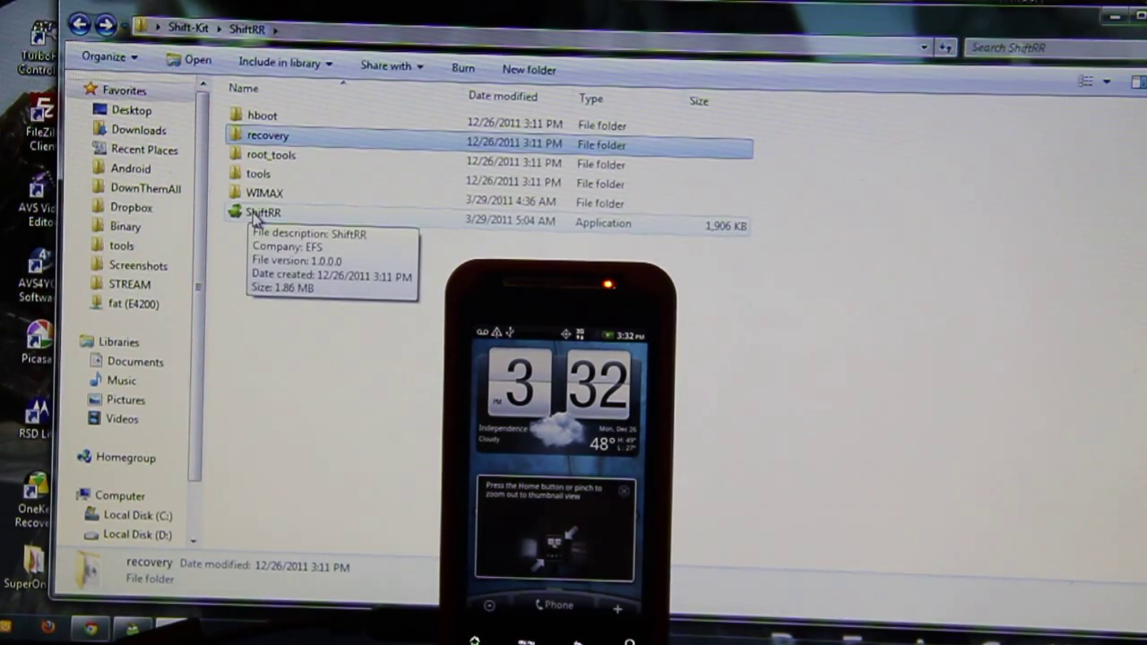
pyautogui.doubleClick(263, 212)
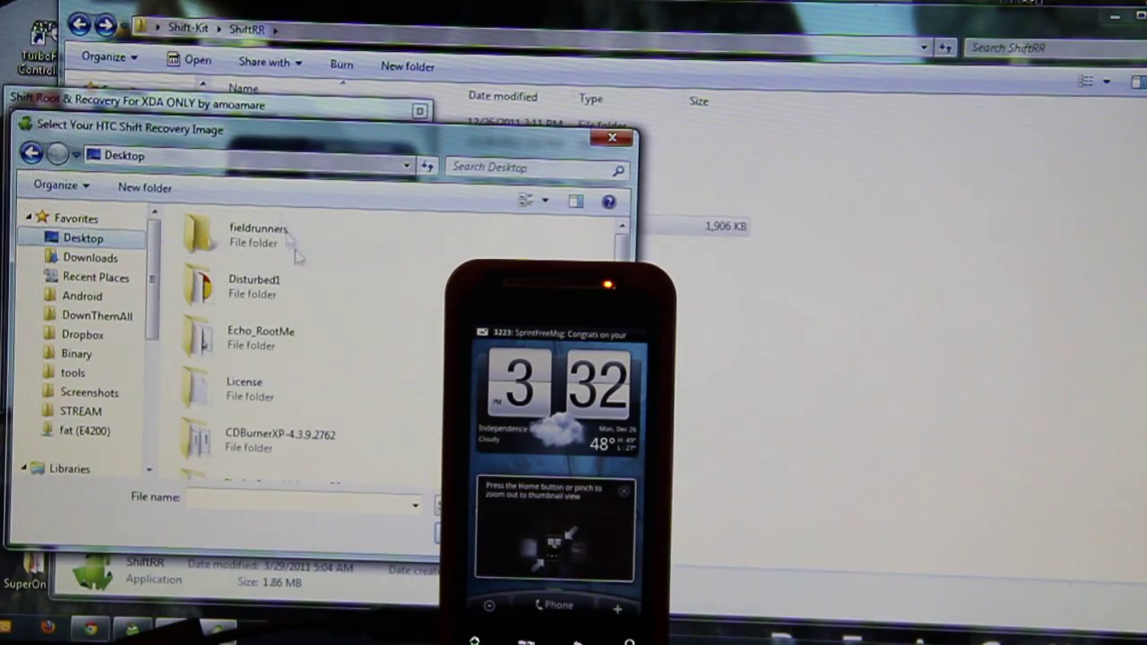
# - Pick the recovery image from Shift-Kit's recovery folder and install it on the phone
pyautogui.scroll(-3)
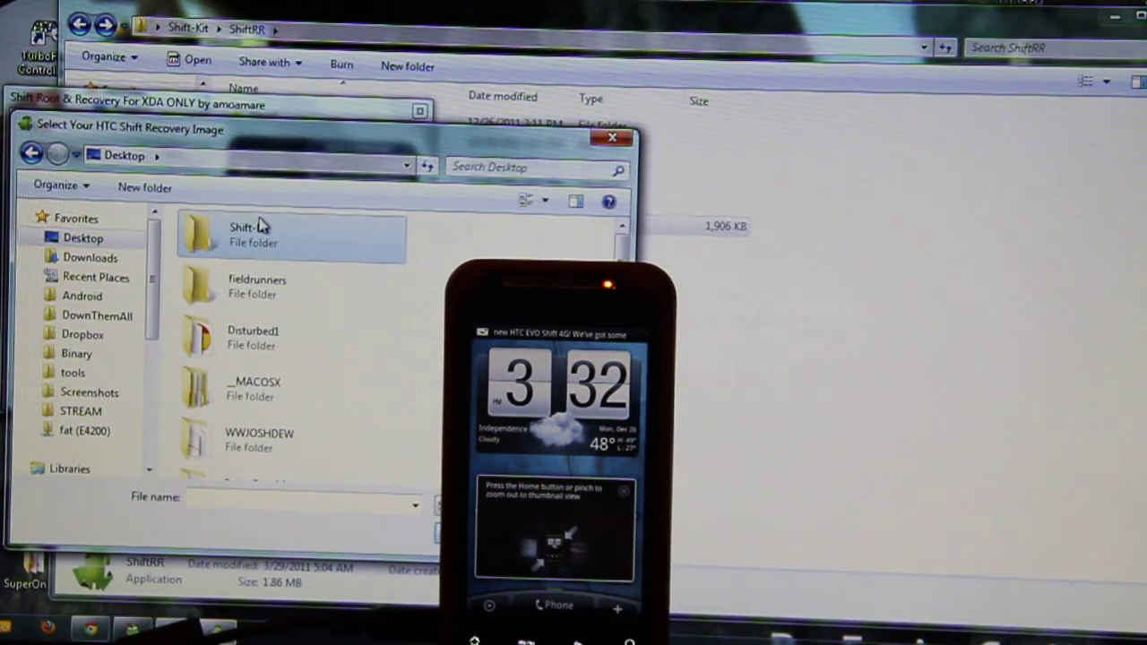
pyautogui.doubleClick(251, 235)
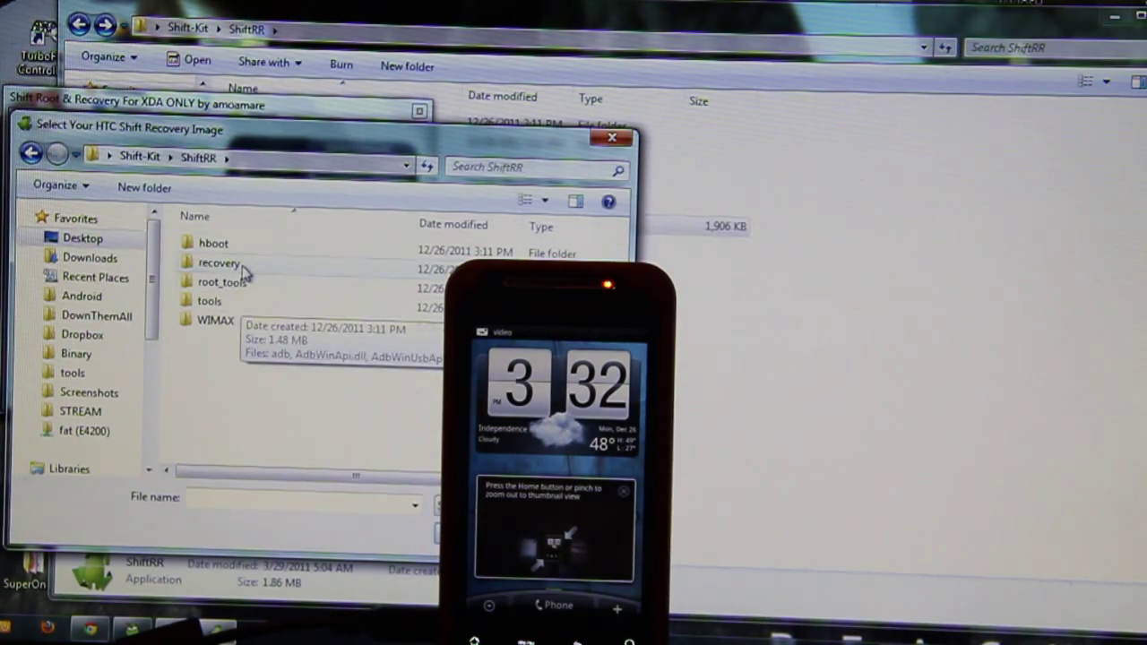
pyautogui.doubleClick(218, 262)
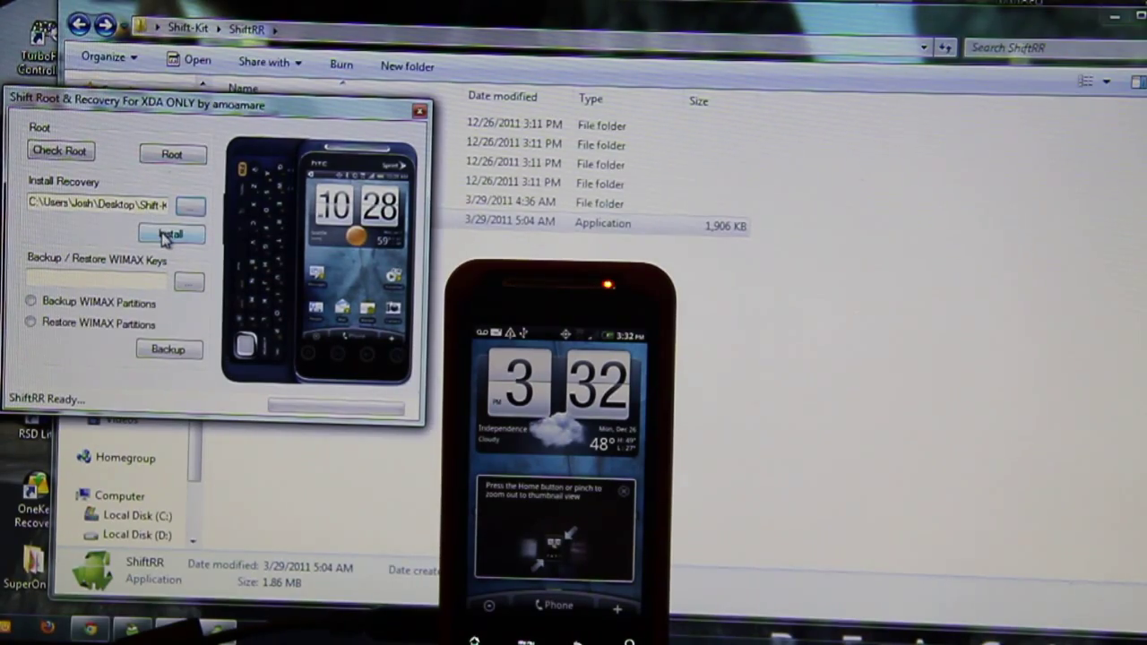
pyautogui.click(171, 233)
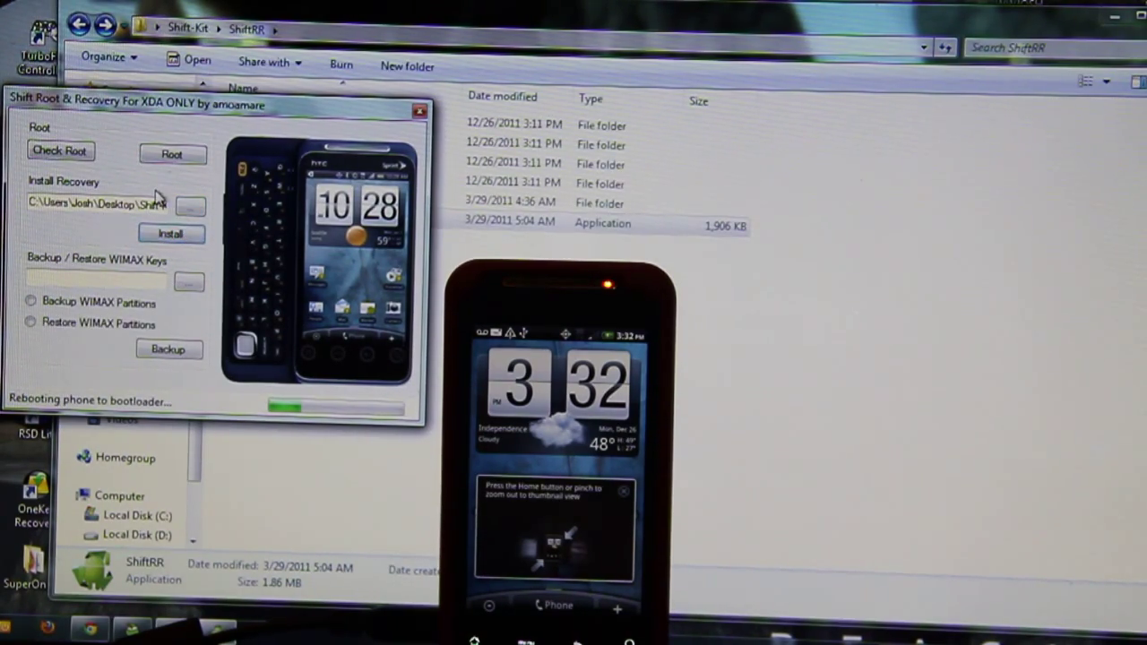